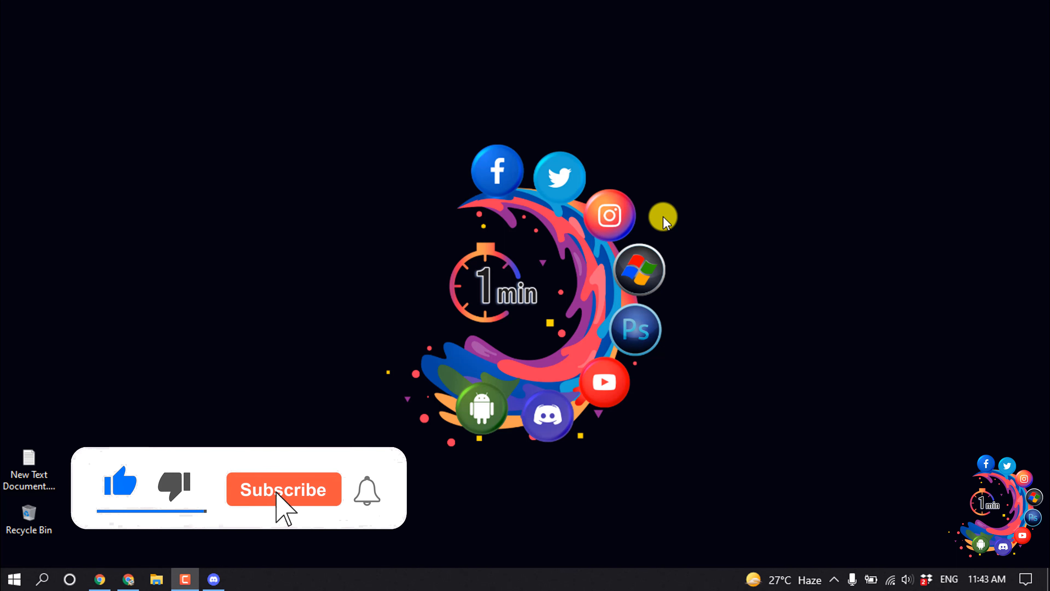
Turn off Hardware Acceleration in Advanced settings and confirm the Discord relaunch.
{"action": "left_click", "coordinate": [282, 489]}
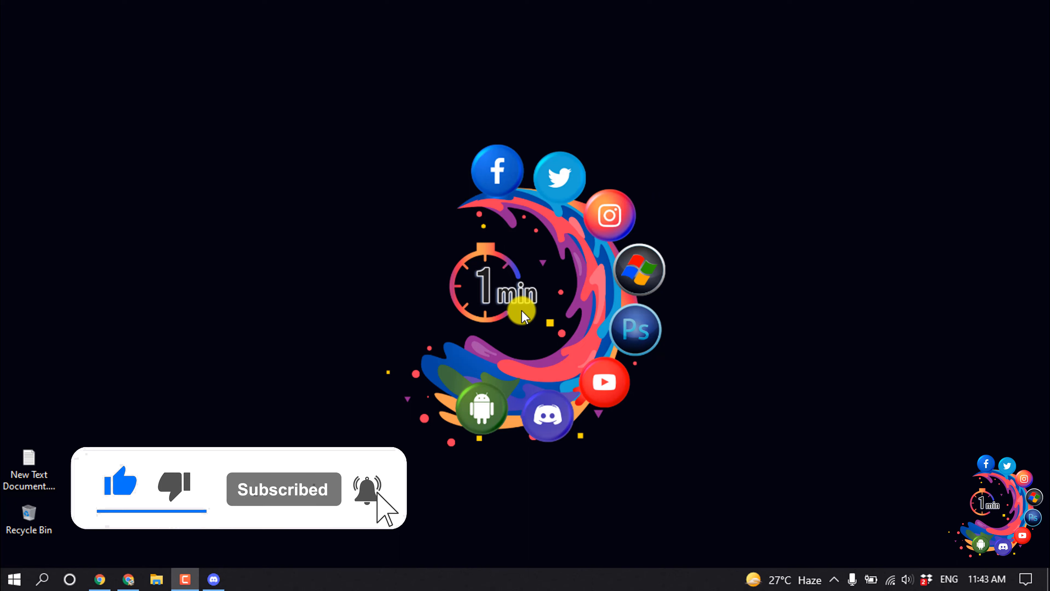
{"action": "left_click", "coordinate": [212, 579]}
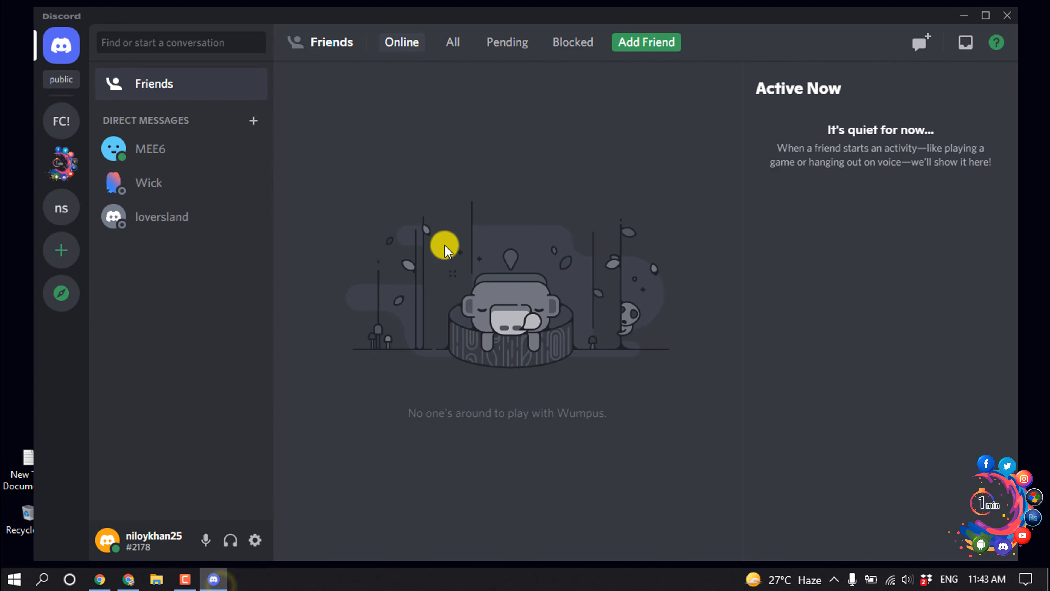
{"action": "mouse_move", "coordinate": [447, 227]}
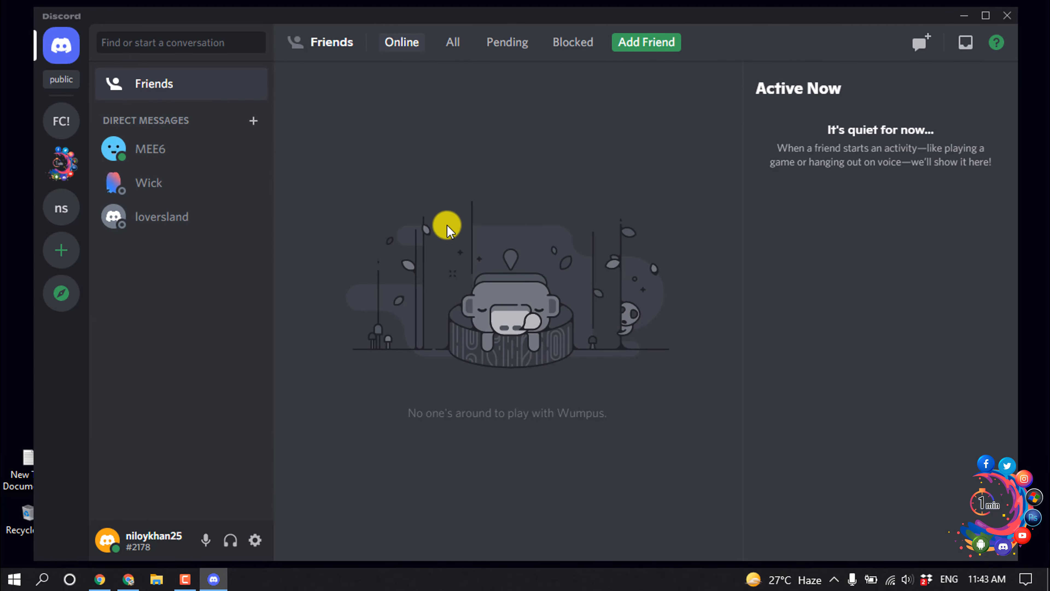
{"action": "left_click", "coordinate": [254, 540]}
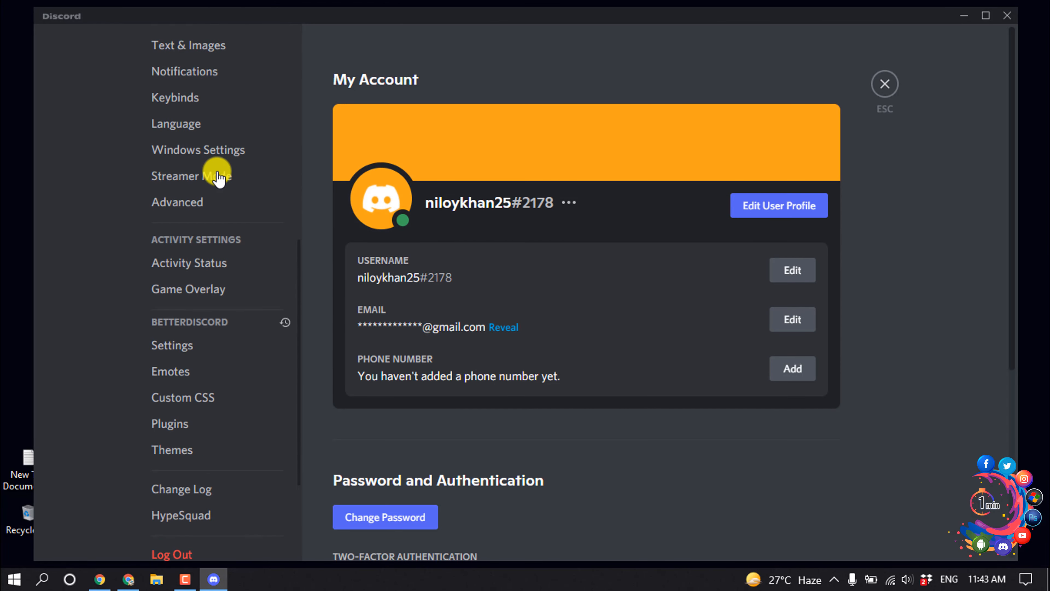
{"action": "scroll", "scroll_direction": "down", "scroll_amount": 3}
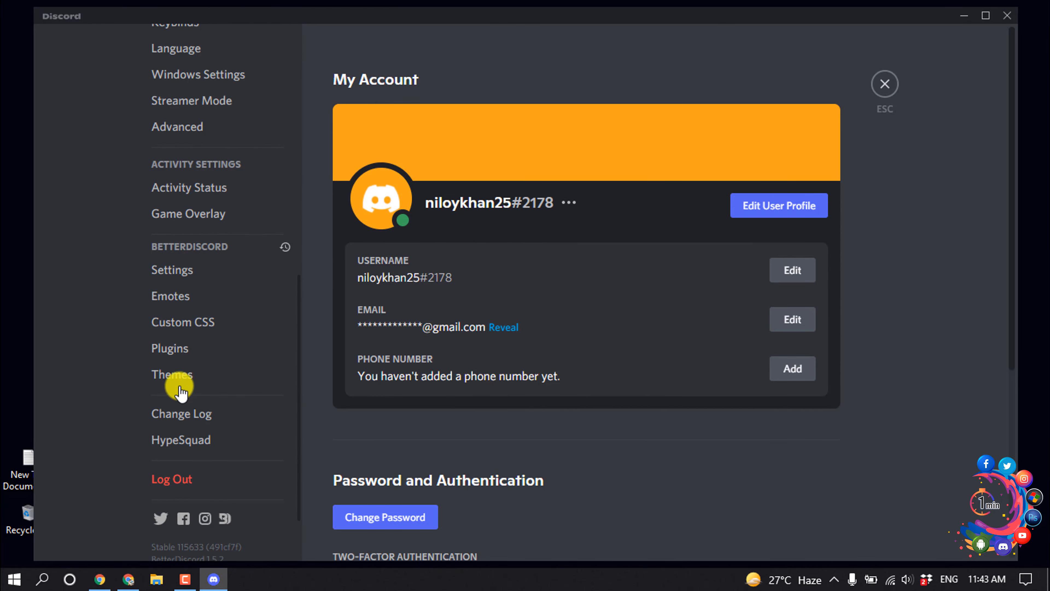
{"action": "left_click", "coordinate": [177, 126]}
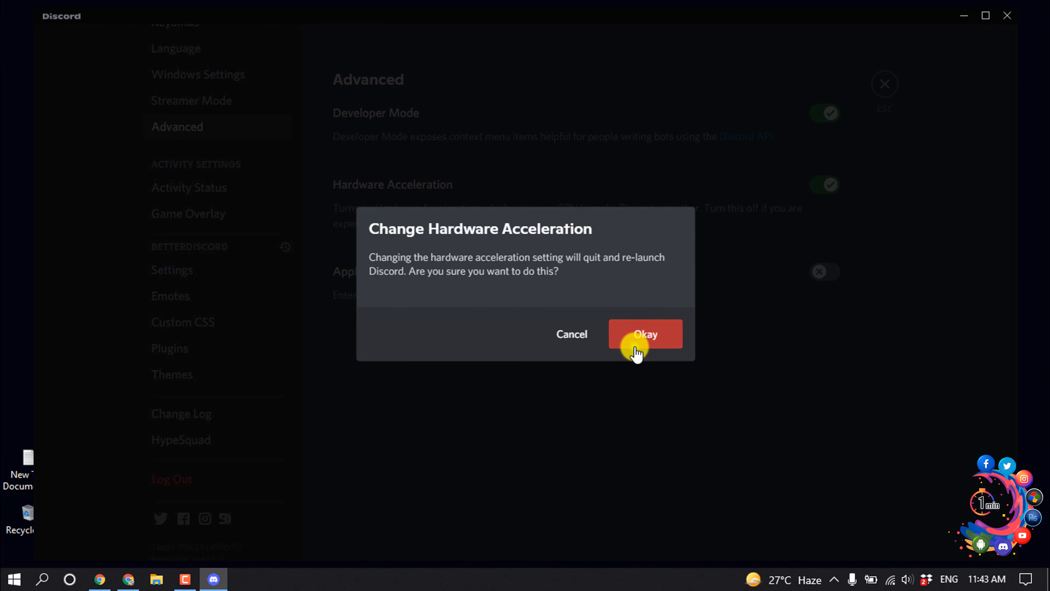
{"action": "left_click", "coordinate": [645, 334]}
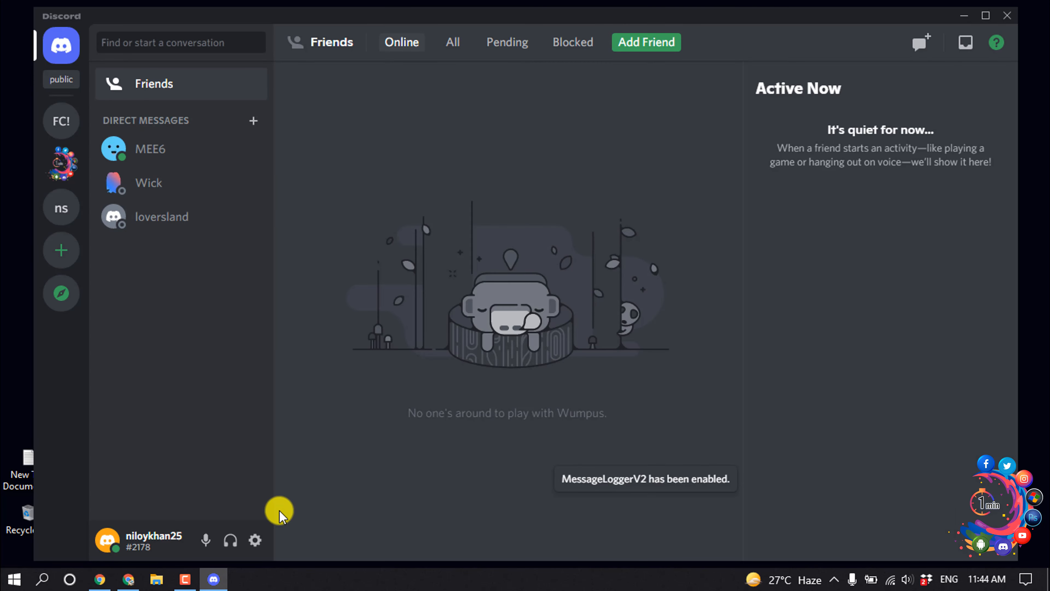
In Activity Status, start adding a program and choose Google Chrome from detected programs.
{"action": "left_click", "coordinate": [255, 539]}
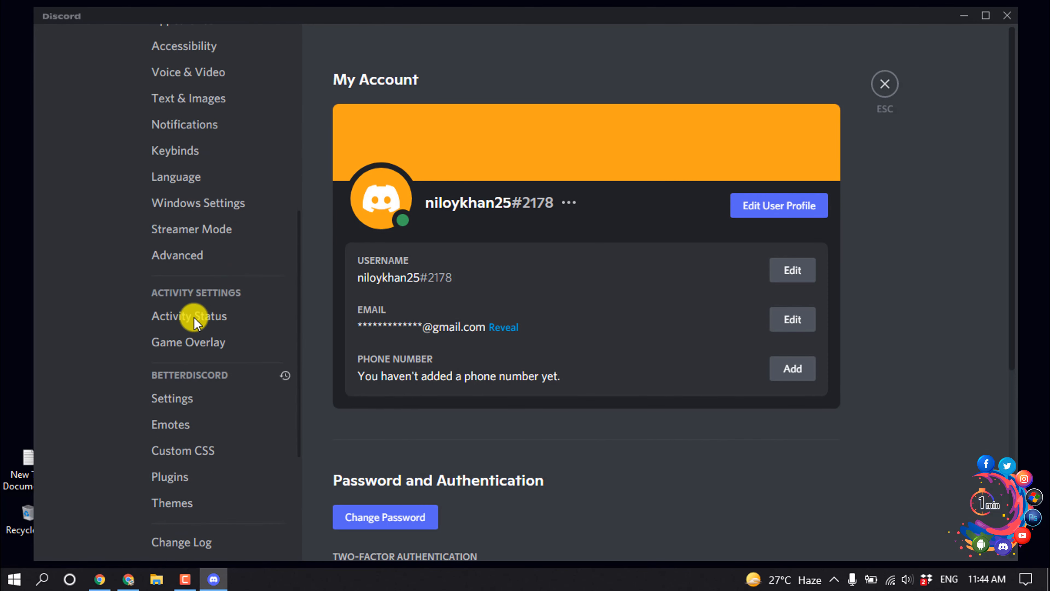
{"action": "scroll", "scroll_direction": "down", "scroll_amount": 3}
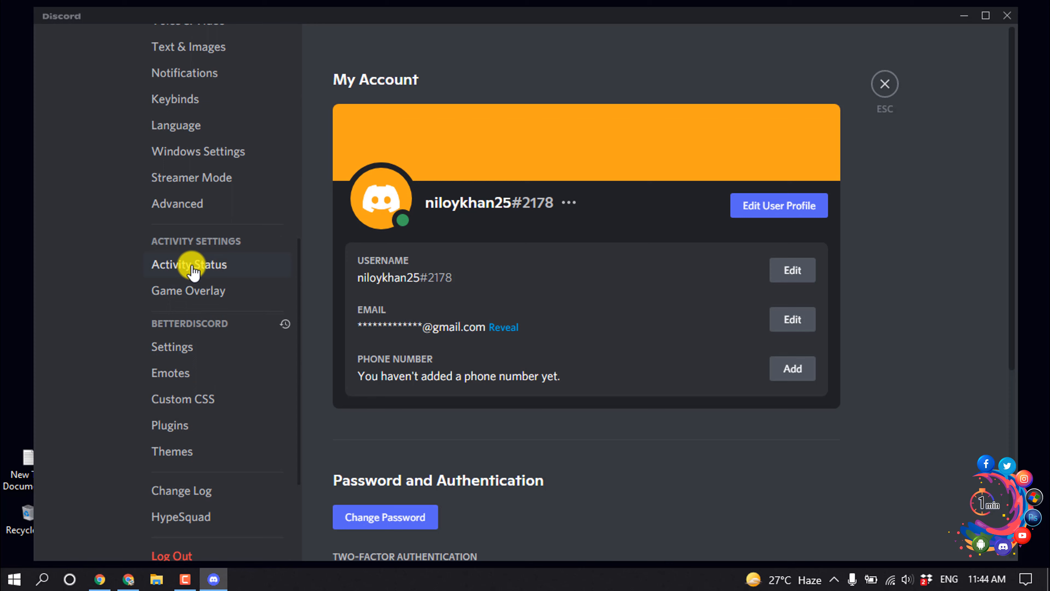
{"action": "left_click", "coordinate": [188, 263]}
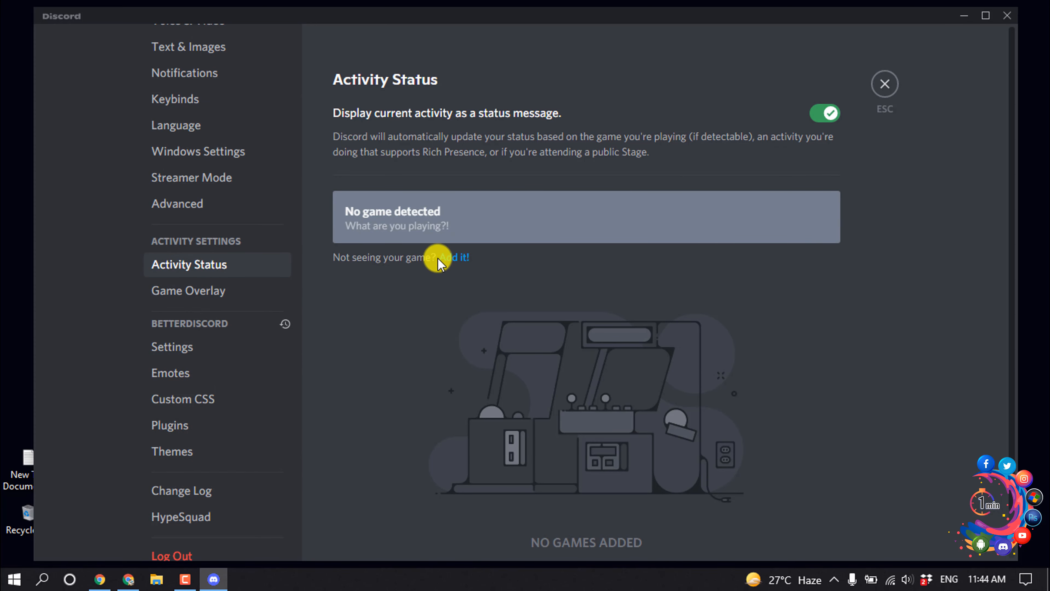
{"action": "left_click", "coordinate": [453, 257]}
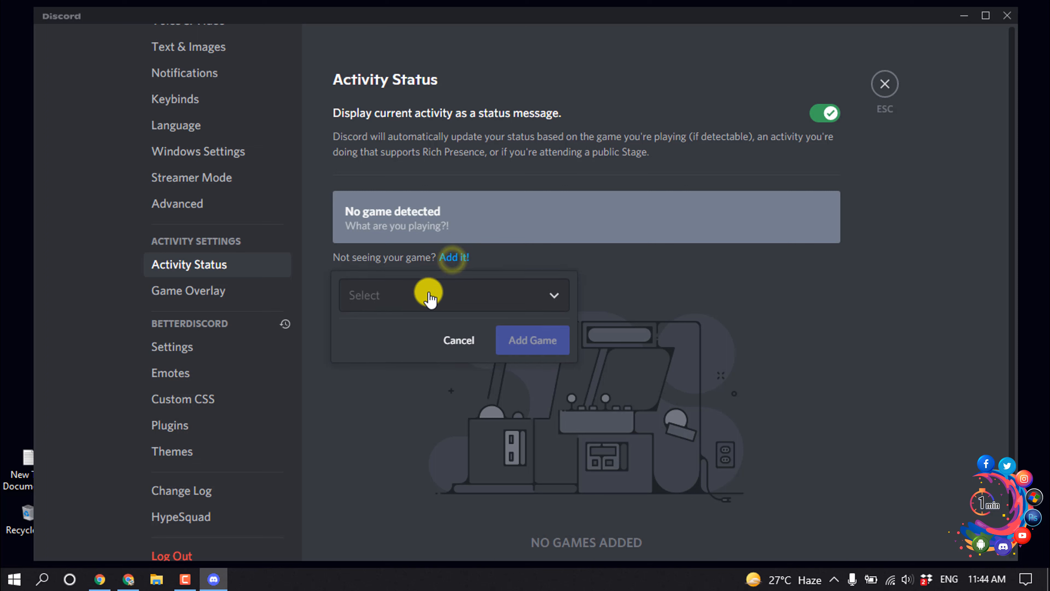
{"action": "left_click", "coordinate": [454, 295]}
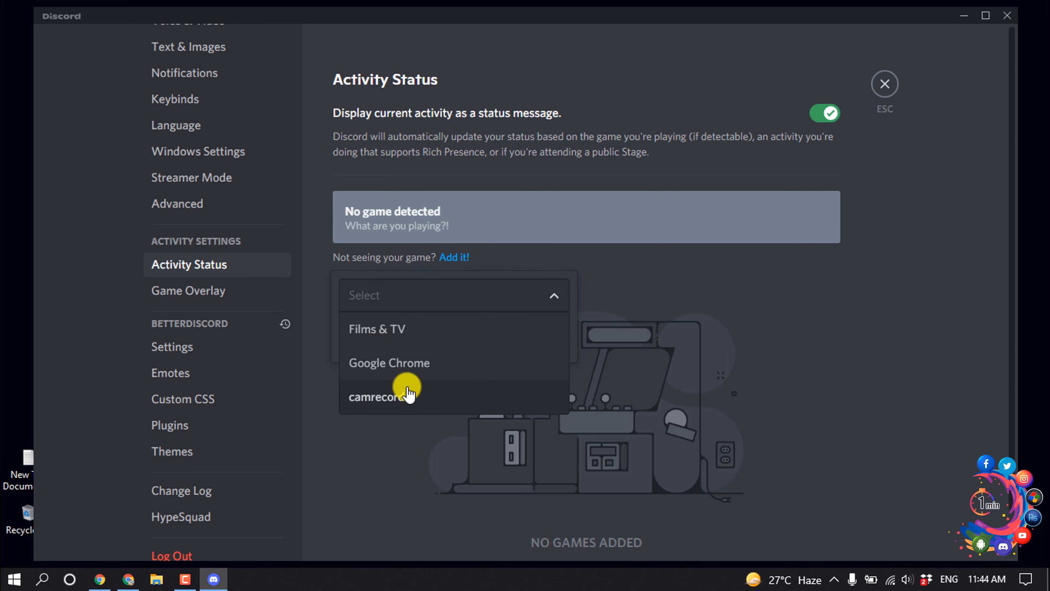
{"action": "mouse_move", "coordinate": [442, 364]}
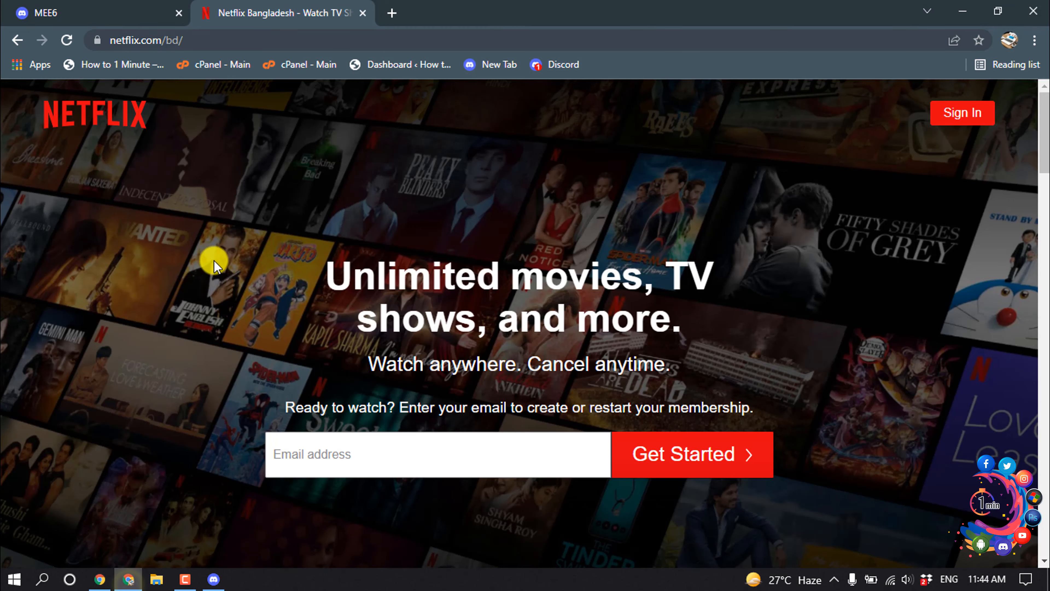
{"action": "left_click", "coordinate": [213, 578]}
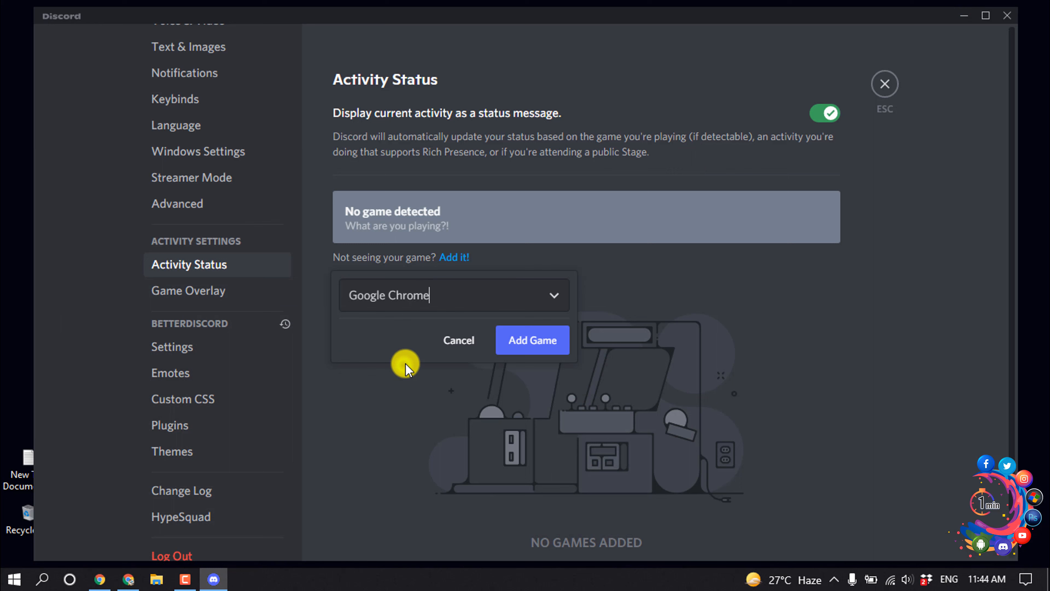
Add Google Chrome as the current activity and return to the Friends page.
{"action": "left_click", "coordinate": [532, 340]}
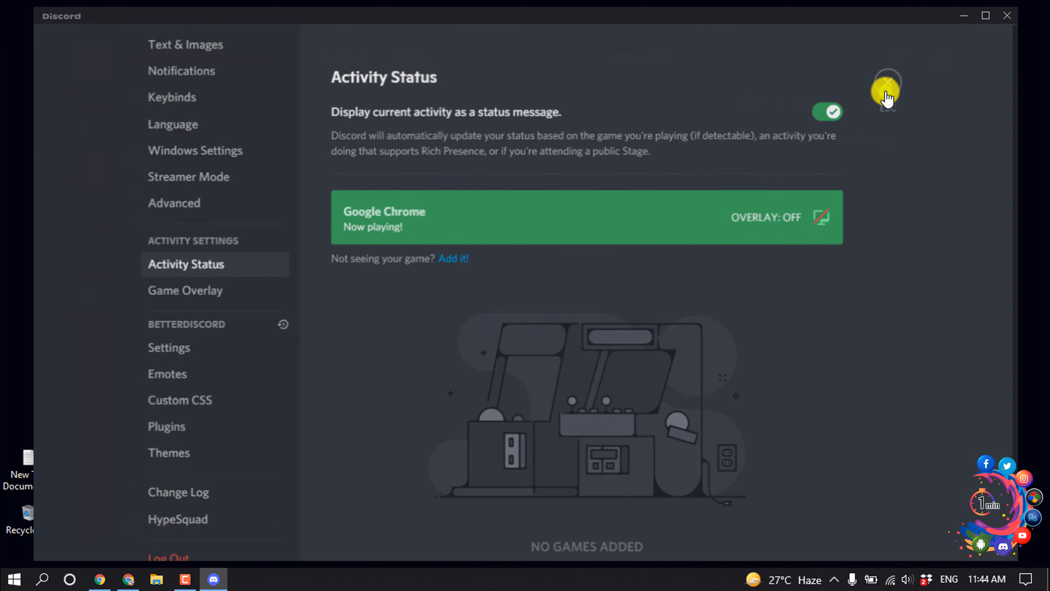
{"action": "left_click", "coordinate": [886, 90]}
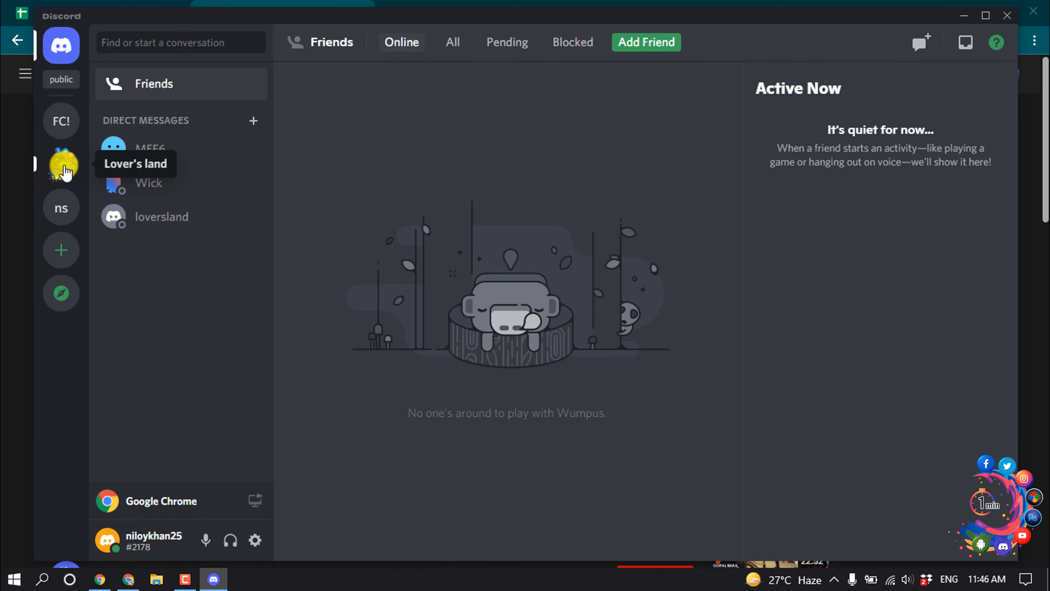
Enter the Lover's land server and begin the Stream Google Chrome setup.
{"action": "left_click", "coordinate": [61, 165]}
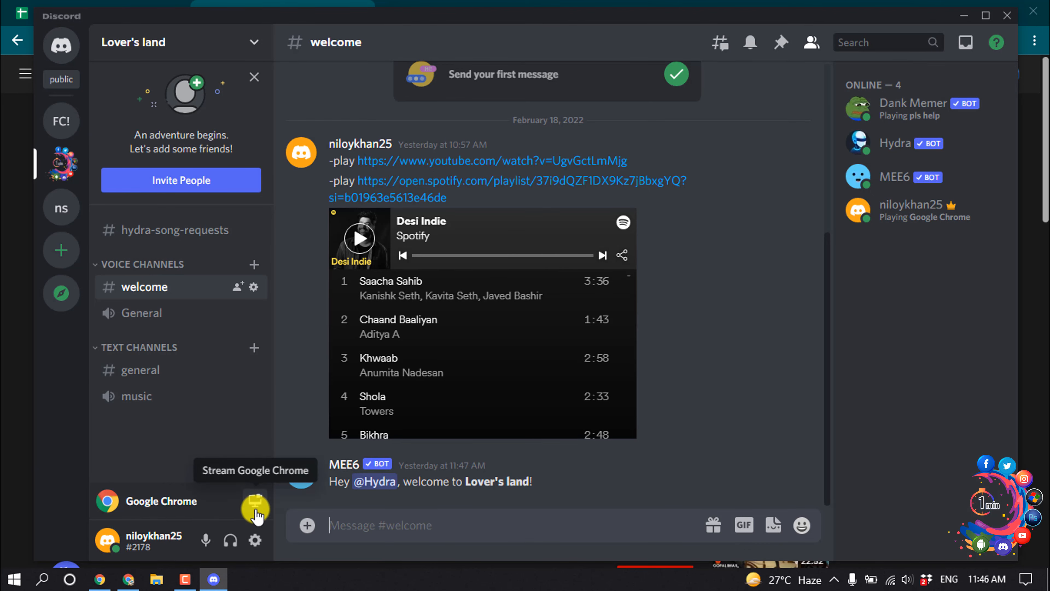
{"action": "left_click", "coordinate": [256, 505]}
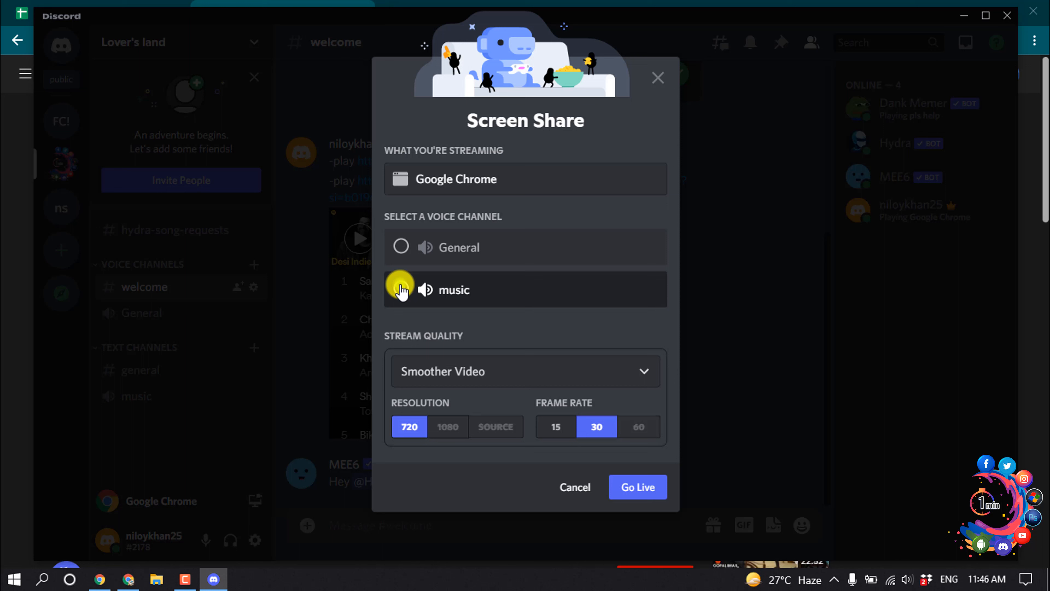
Go live with Google Chrome in the music voice channel at 720p, 30 fps, Smoother Video.
{"action": "left_click", "coordinate": [524, 371]}
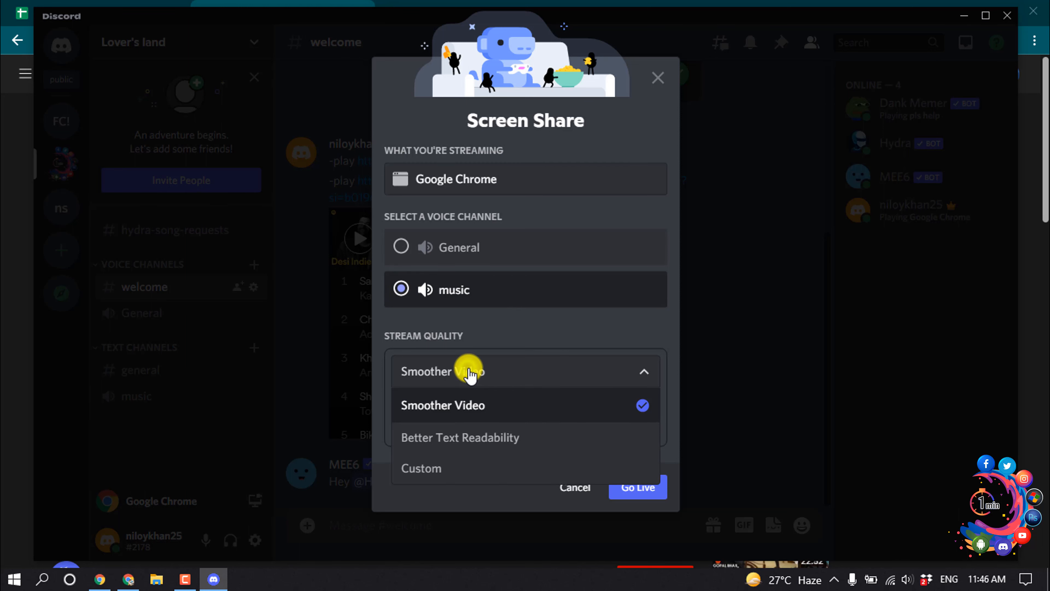
{"action": "left_click", "coordinate": [442, 405]}
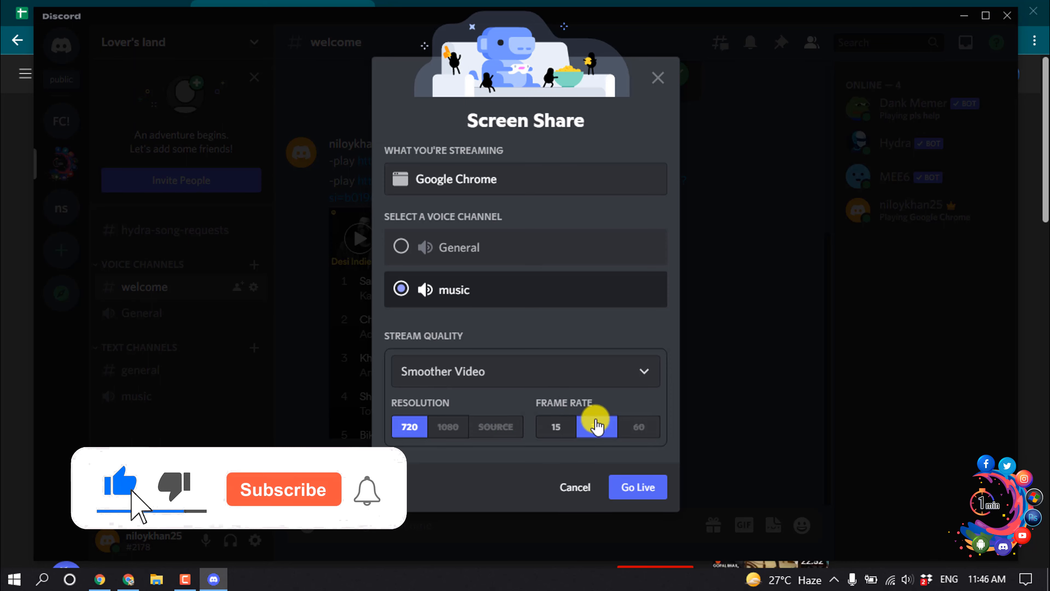
{"action": "left_click", "coordinate": [595, 426]}
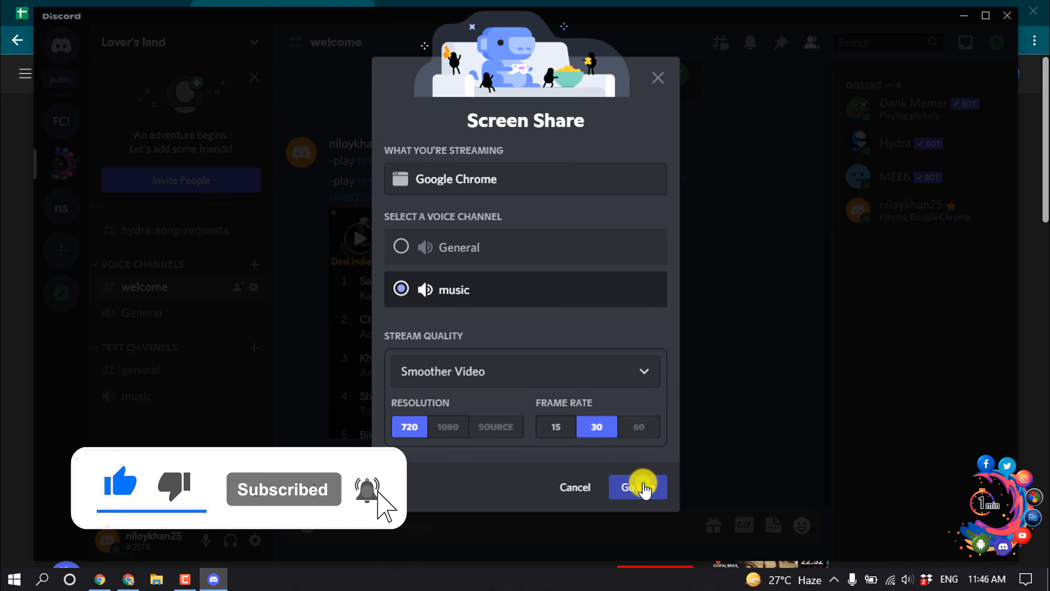
{"action": "left_click", "coordinate": [633, 487]}
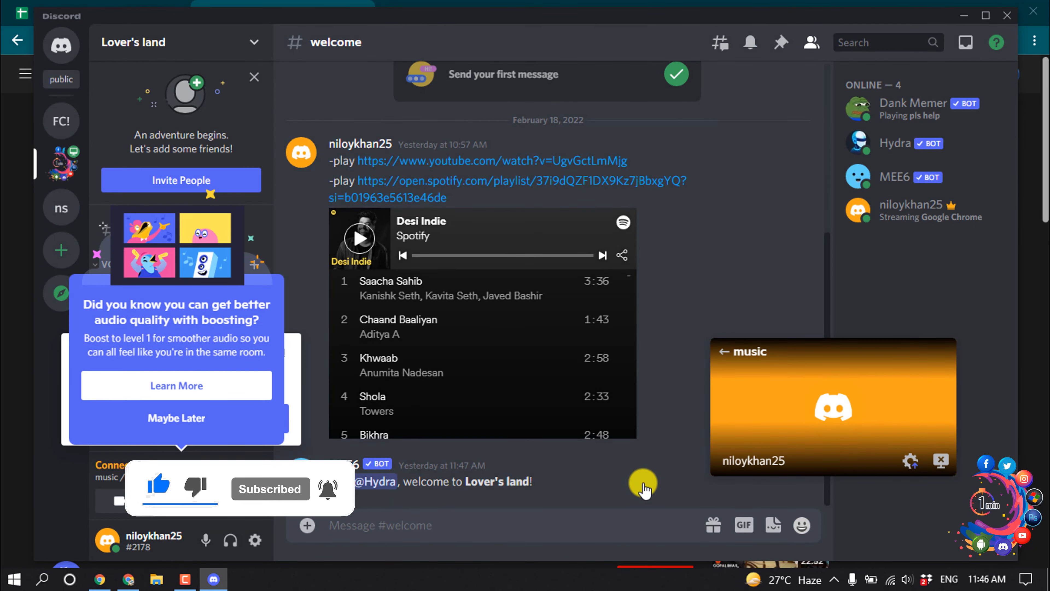